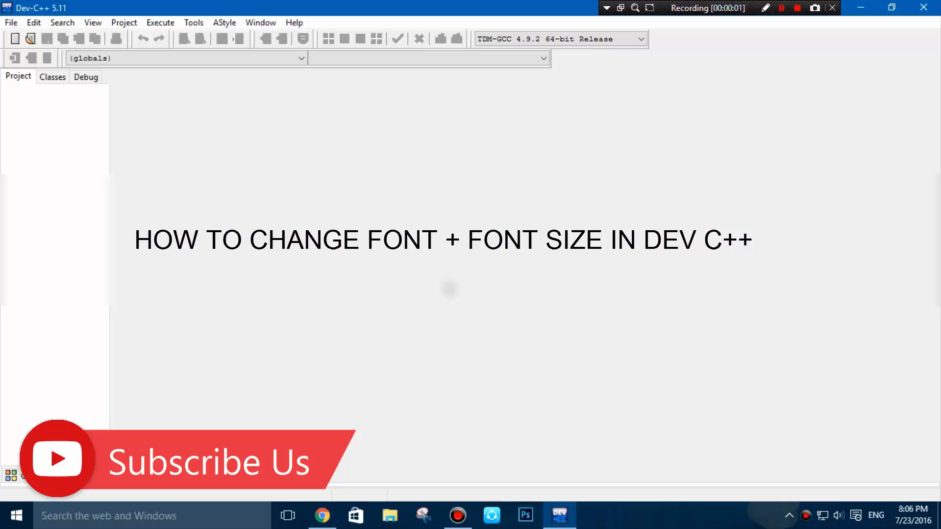
Step: Start File > Open and select bubble_sort.c in the Desktop folder
left_click(10, 23)
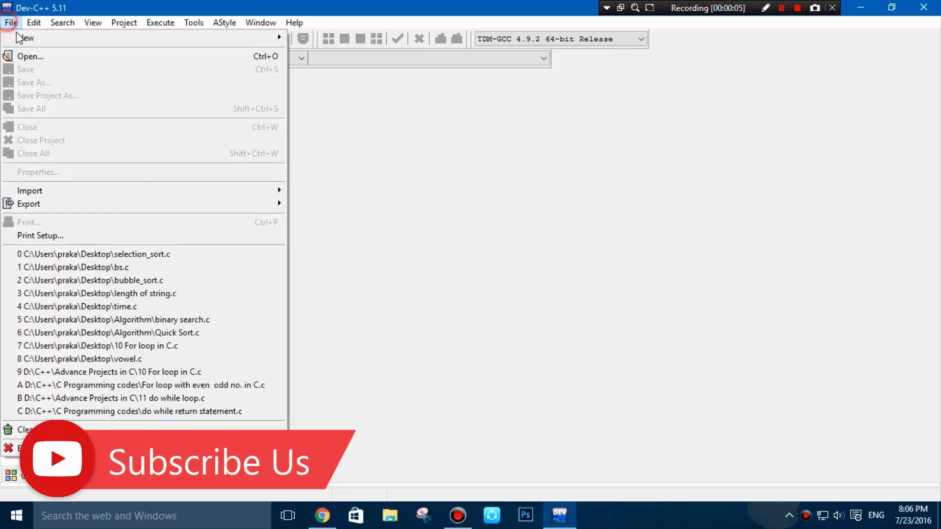
left_click(30, 55)
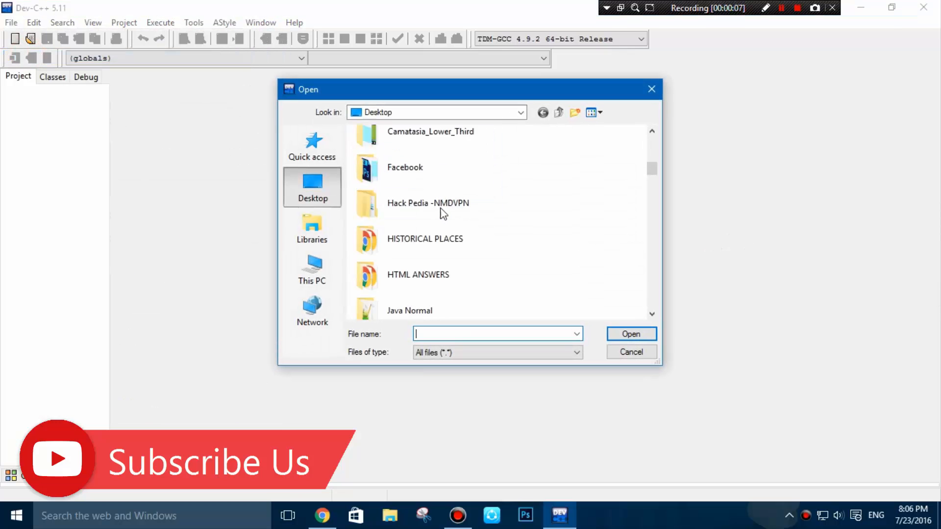
left_click(411, 141)
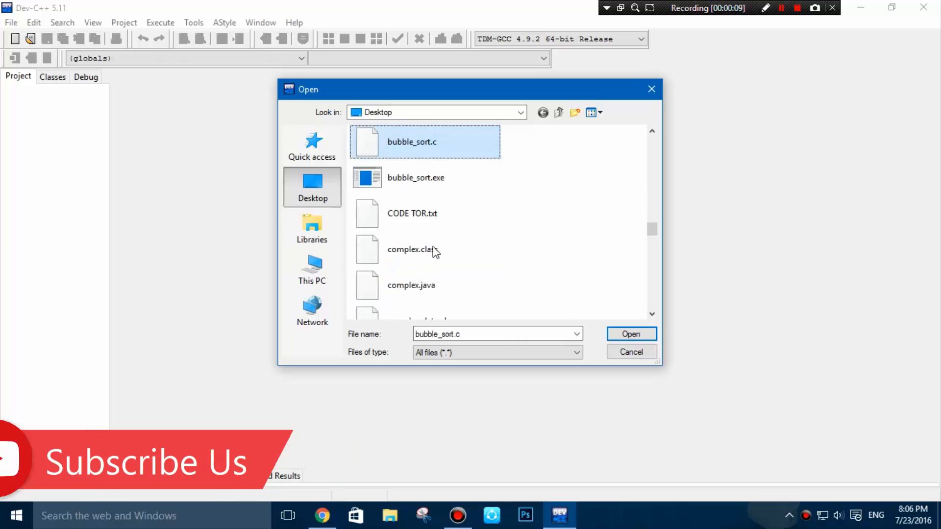
Step: Load bubble_sort.c into the editor and bring up the Tools menu
left_click(630, 333)
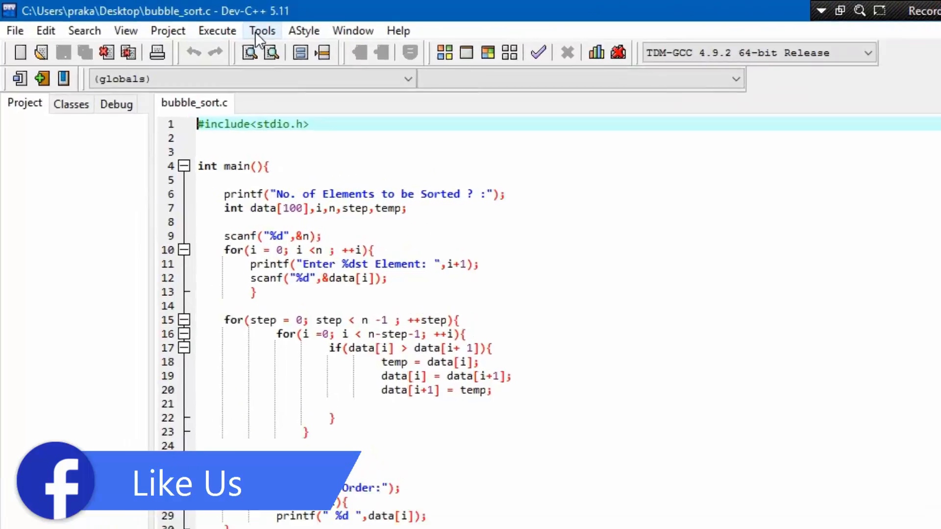
left_click(262, 31)
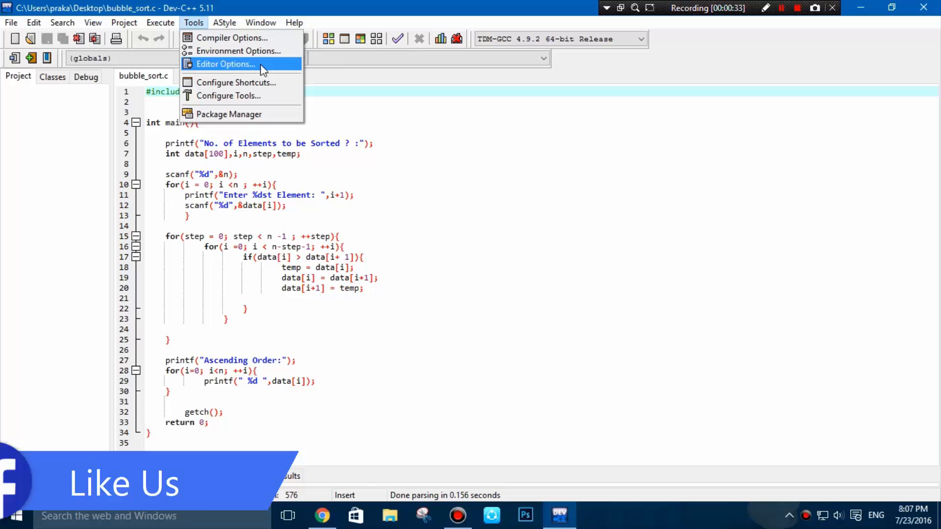
Step: Set the editor font to EDO SZ at size 22 in Editor Options and confirm
left_click(223, 64)
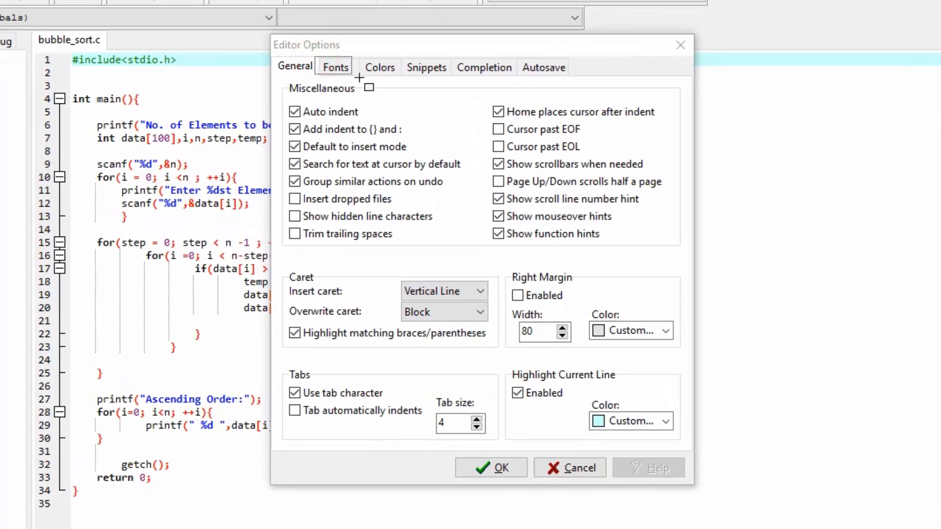
left_click(335, 67)
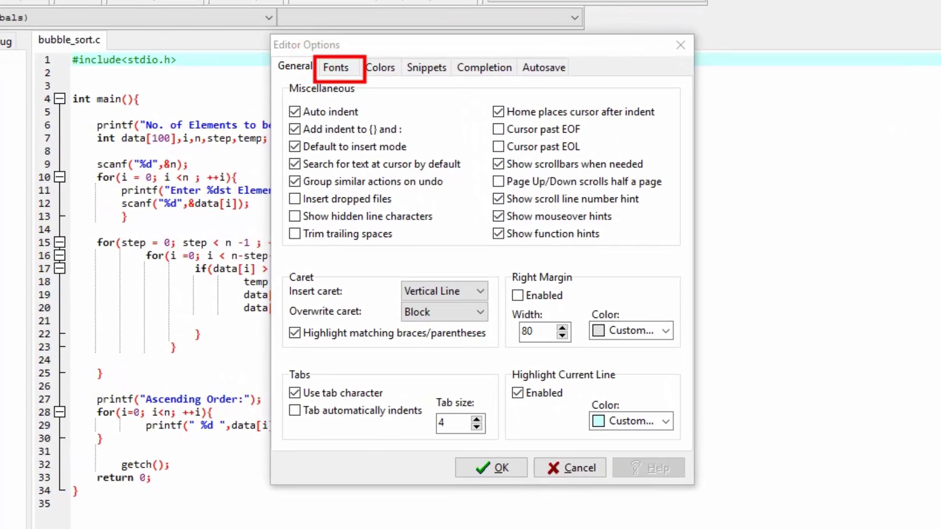
left_click(335, 68)
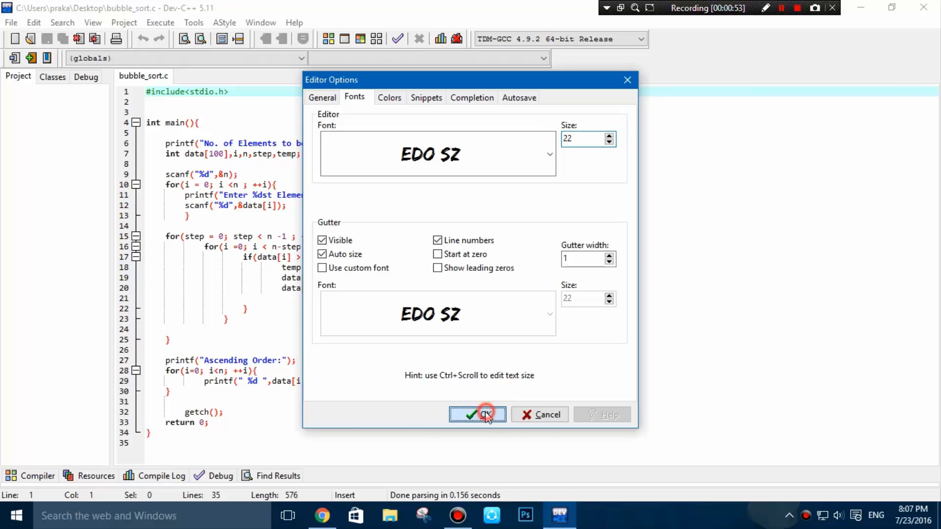
left_click(478, 414)
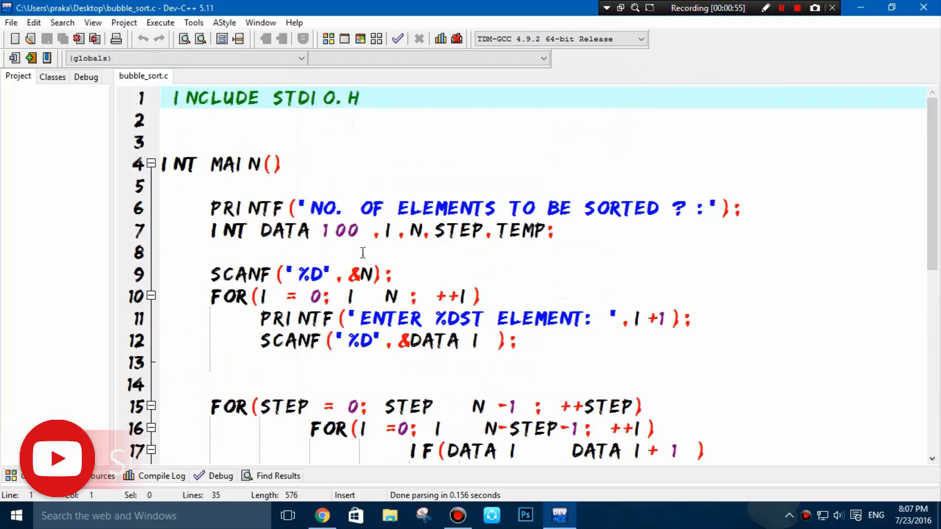
Step: Set the editor font to Consolas at size 14 and confirm
left_click(609, 148)
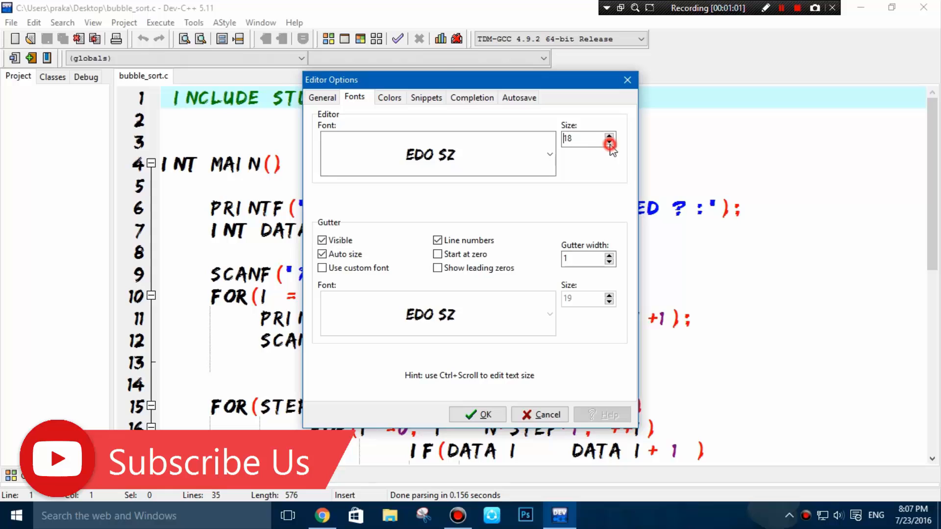
left_click(548, 154)
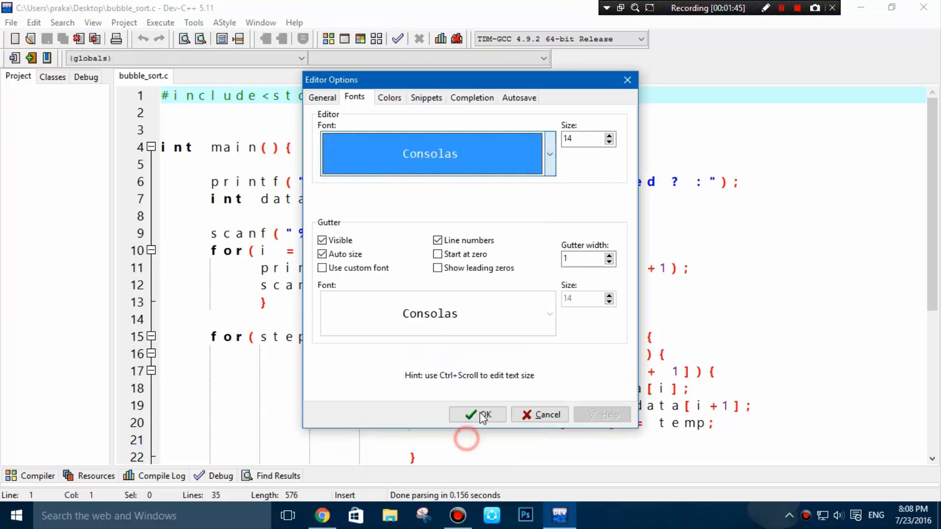
left_click(477, 414)
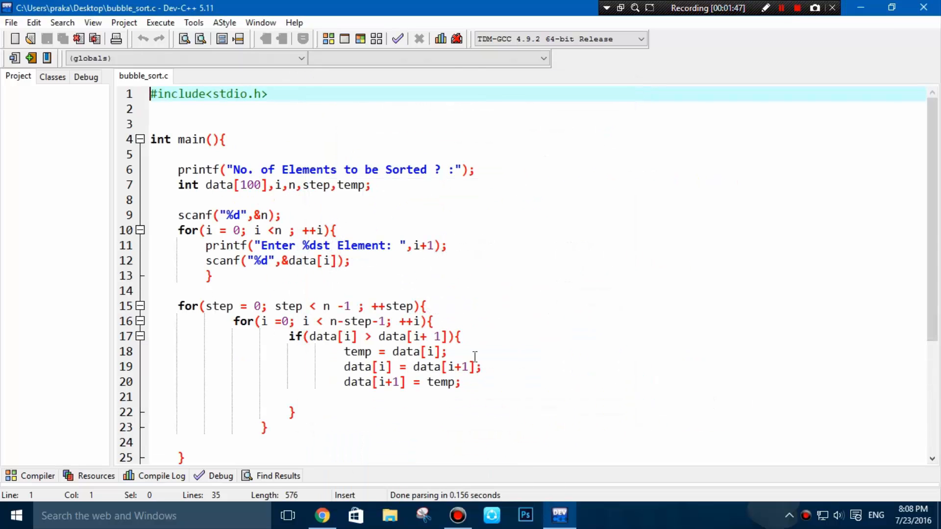
Step: Shrink the code text slightly so more lines of bubble_sort.c fit on screen
left_click(207, 291)
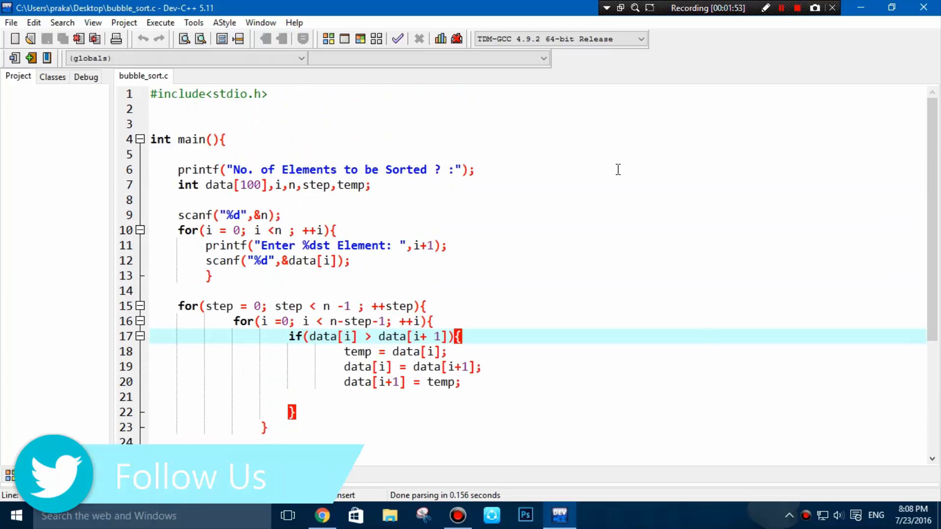
left_click(766, 8)
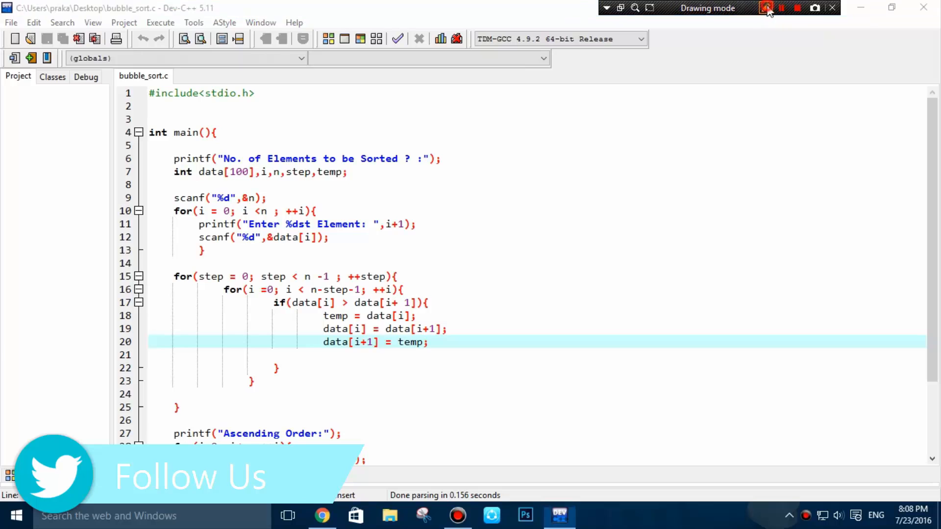
left_click(767, 8)
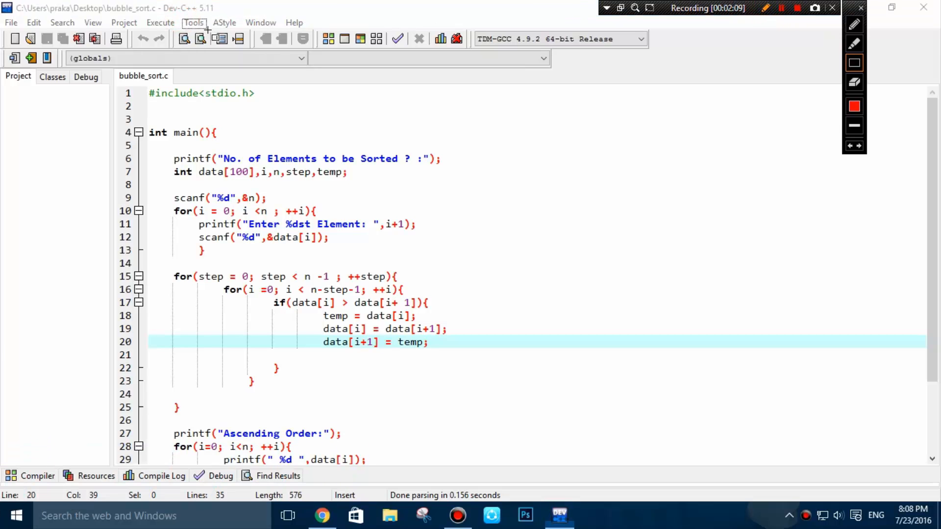
left_click(764, 8)
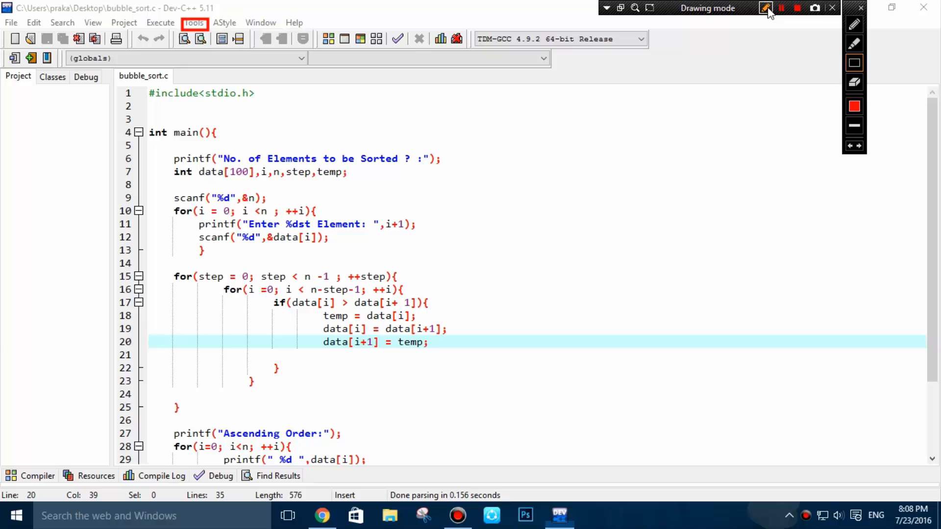
left_click(765, 8)
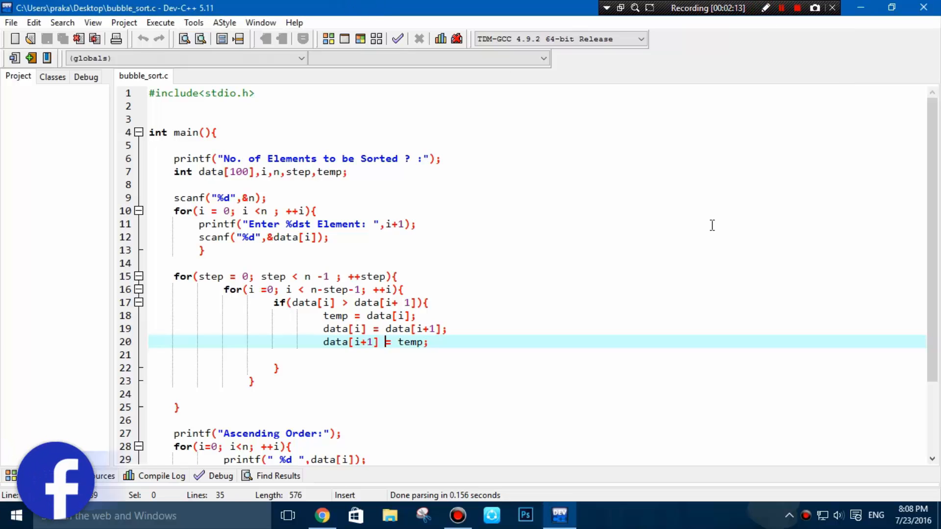